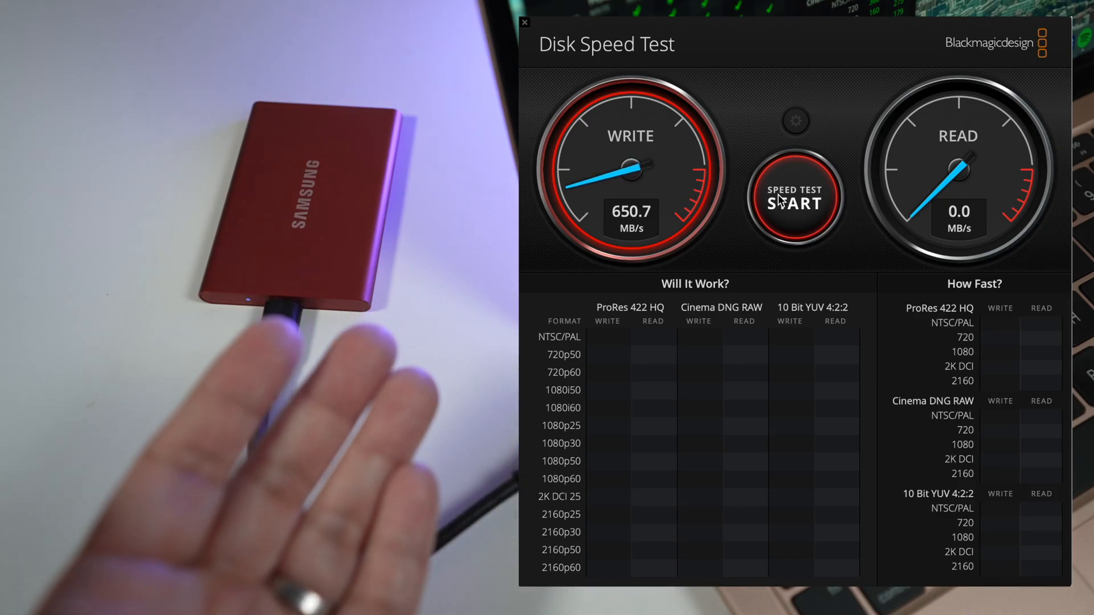
# Stop the speed test, keeping results of 650.7 MB/s write and 637.0 MB/s read for the Samsung T7.
pyautogui.click(796, 198)
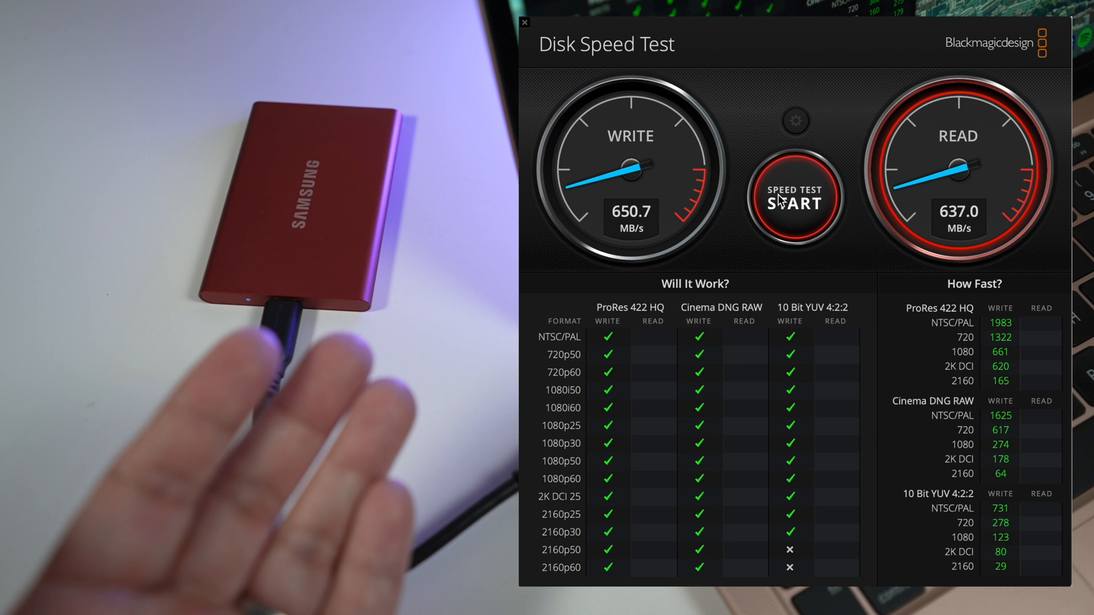